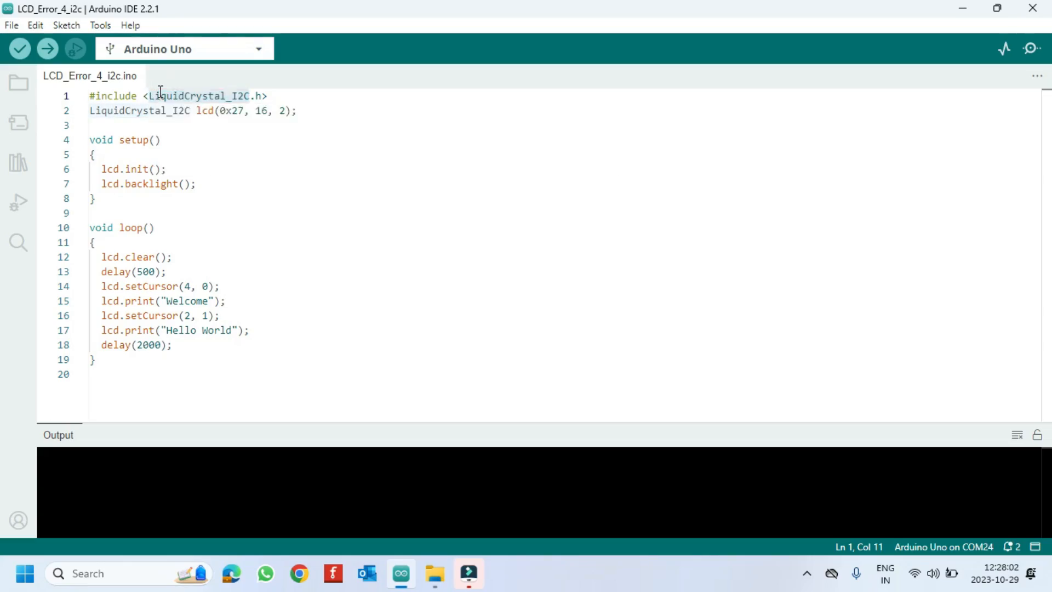
Step: Search Library Manager for LiquidCrystal_I2C and find Frank de Brabander's installed LiquidCrystal I2C entry
right_click(160, 95)
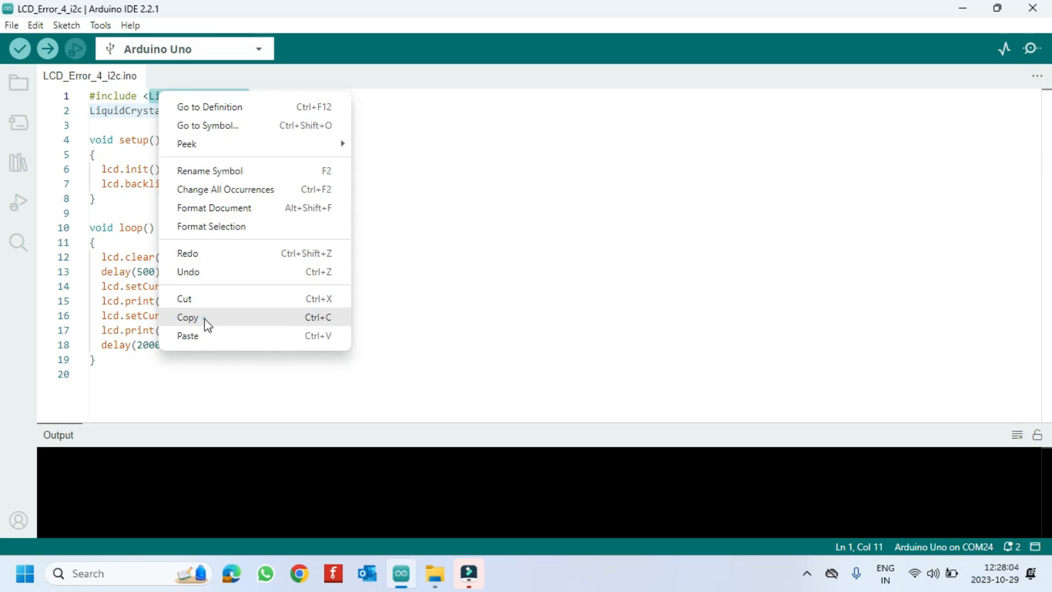
left_click(19, 163)
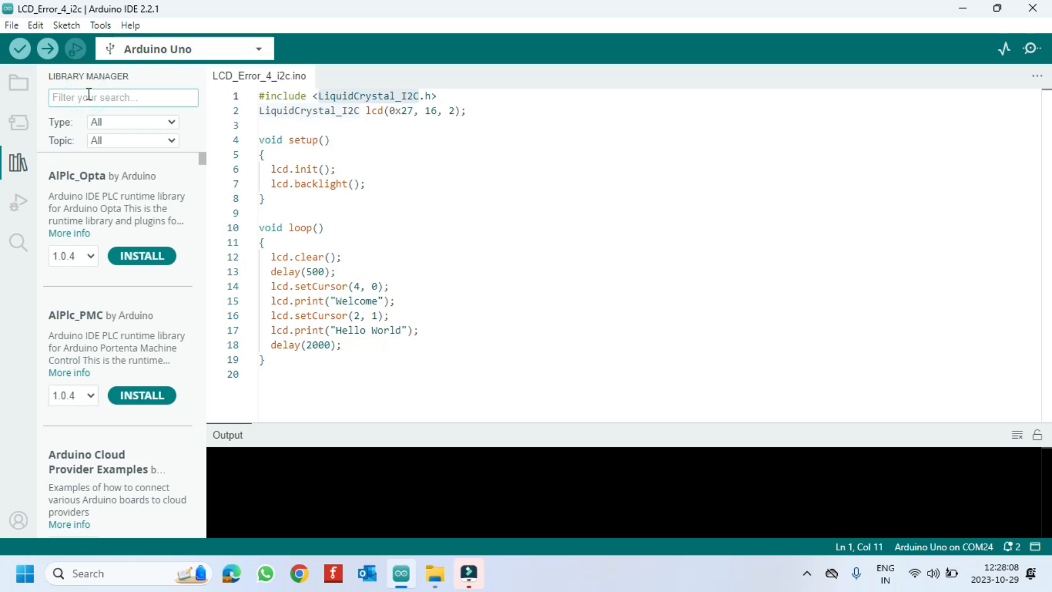
type("LiquidCrystal_I2C")
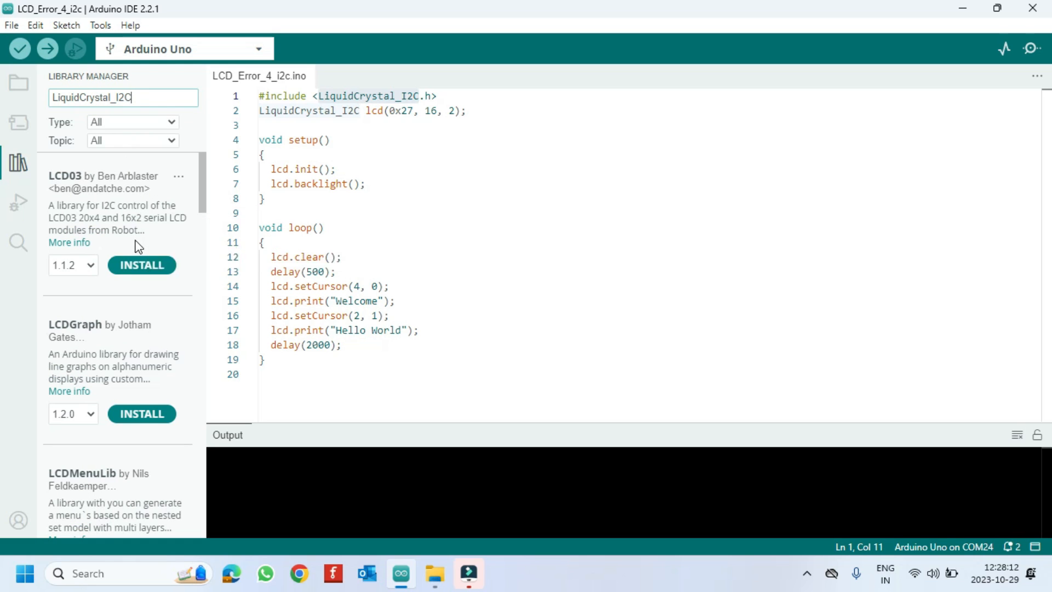
scroll("down", 3)
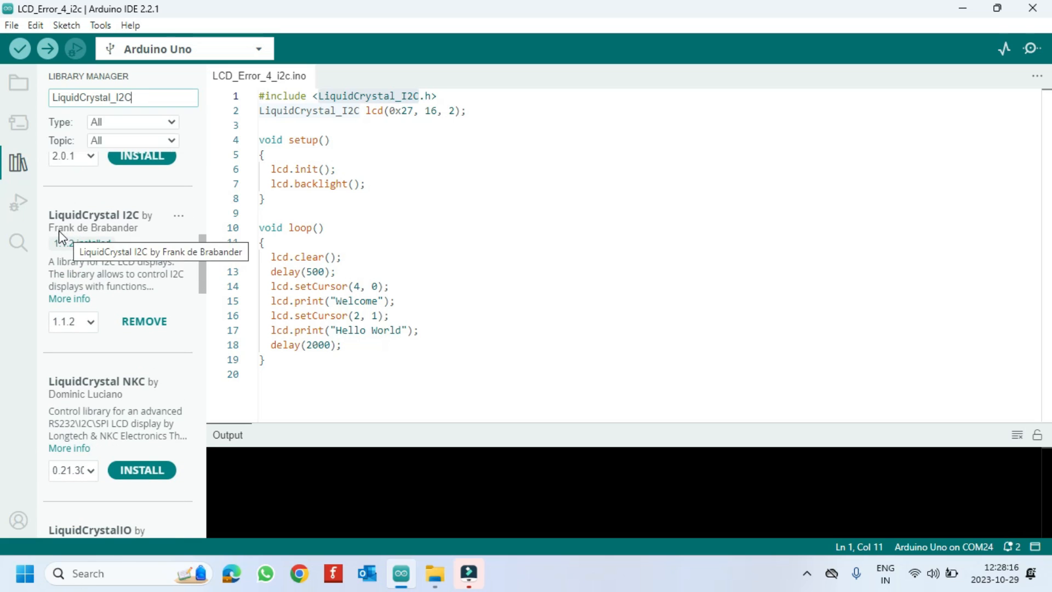
mouse_move(80, 243)
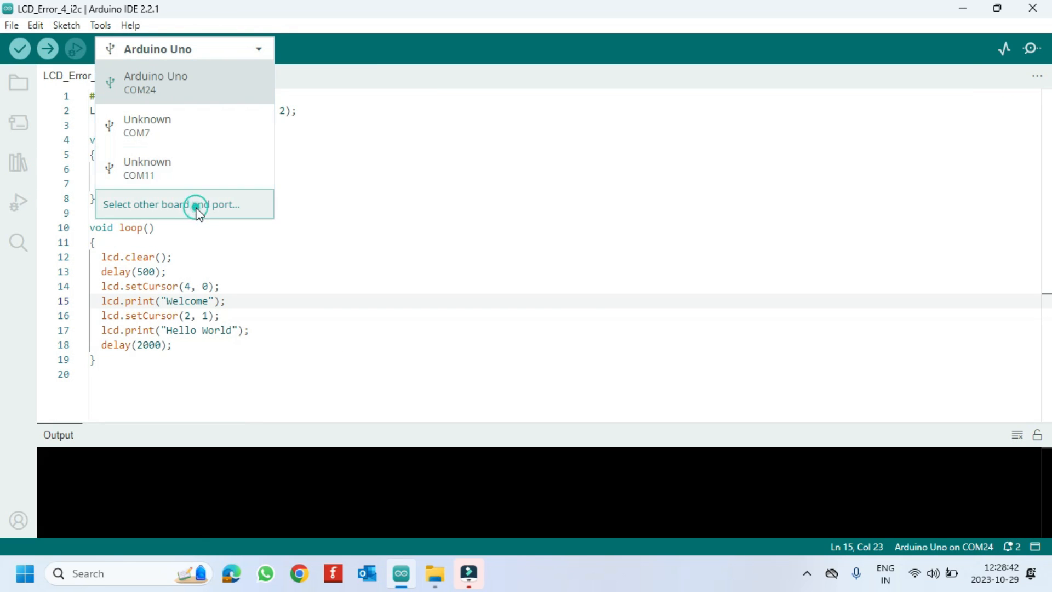
Step: Choose Arduino Uno on port COM24 in the board and port chooser, filtered by 'uno'
left_click(171, 205)
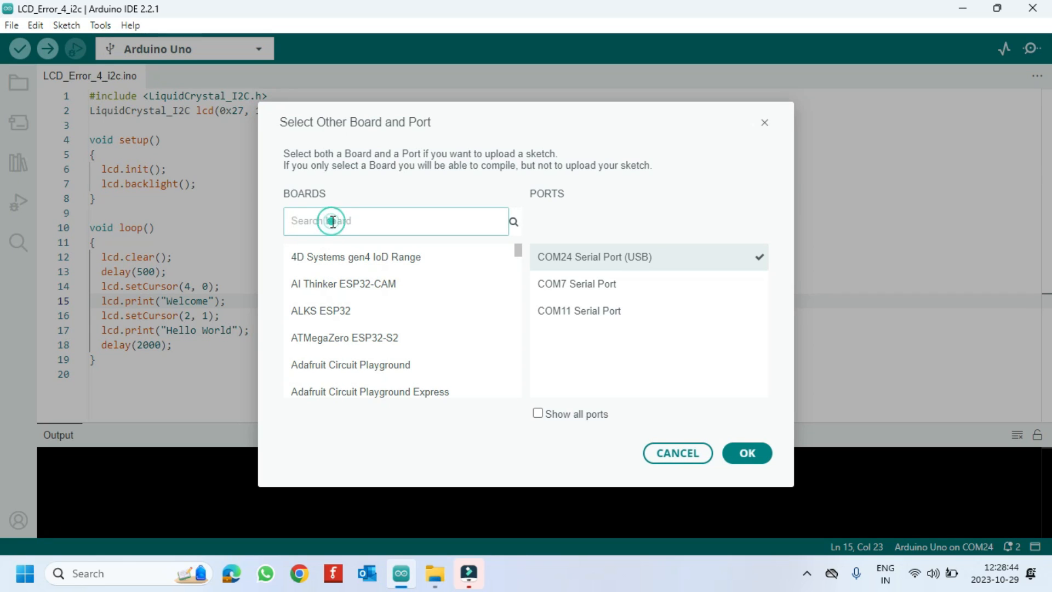
type("uno")
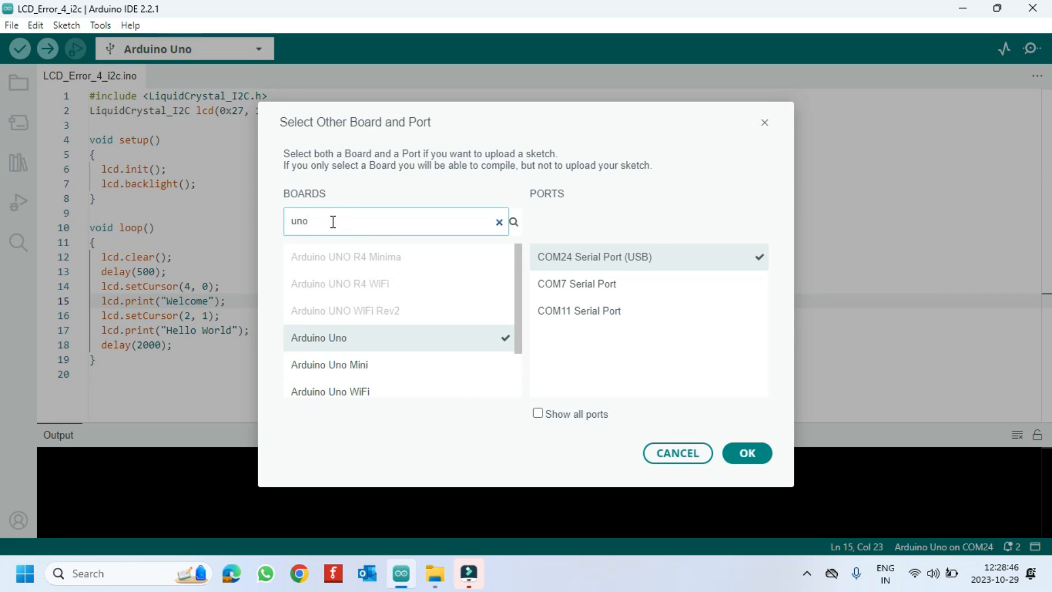
left_click(349, 338)
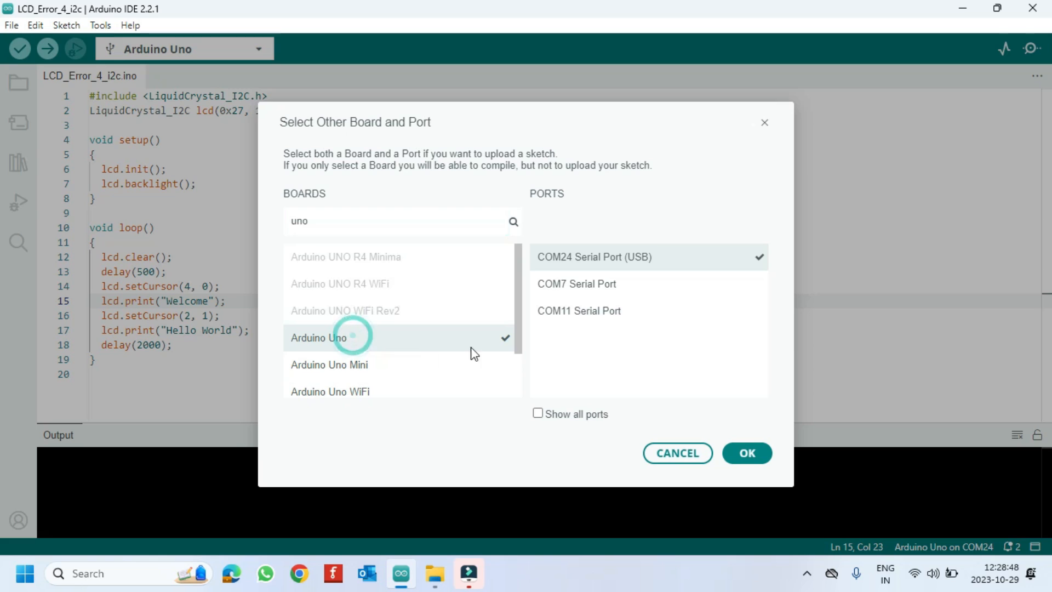
mouse_move(650, 258)
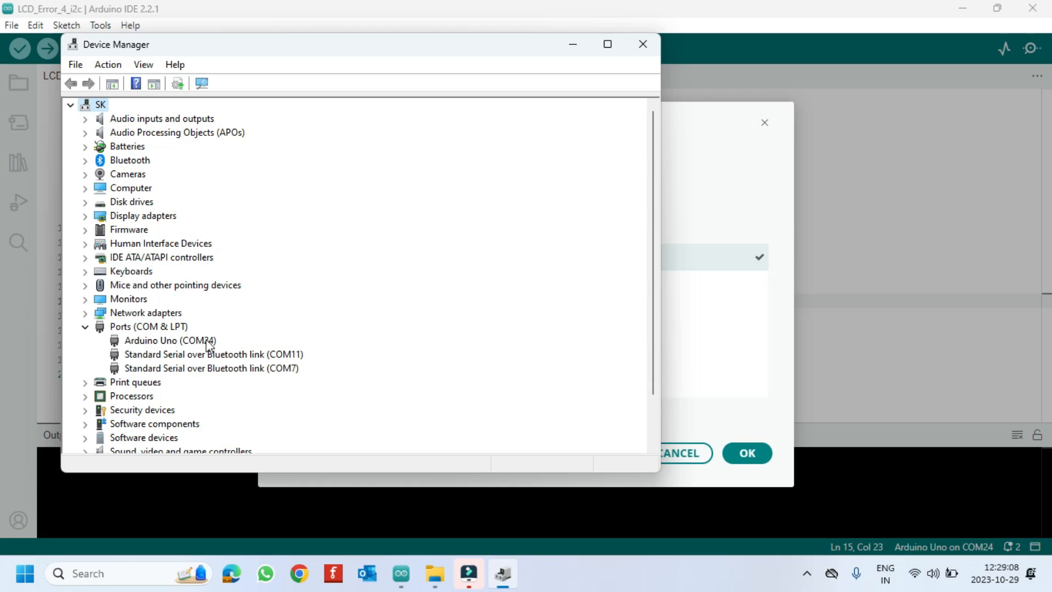
mouse_move(214, 349)
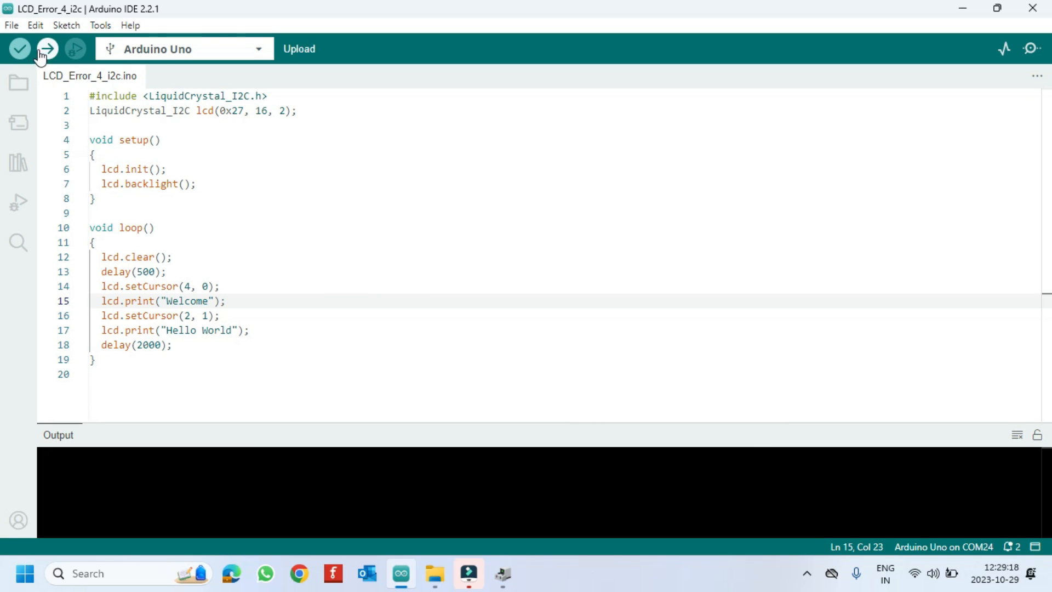
Step: Upload LCD_Error_4_i2c to the Uno, compiling to 3318 bytes storage and 277 bytes memory
left_click(46, 49)
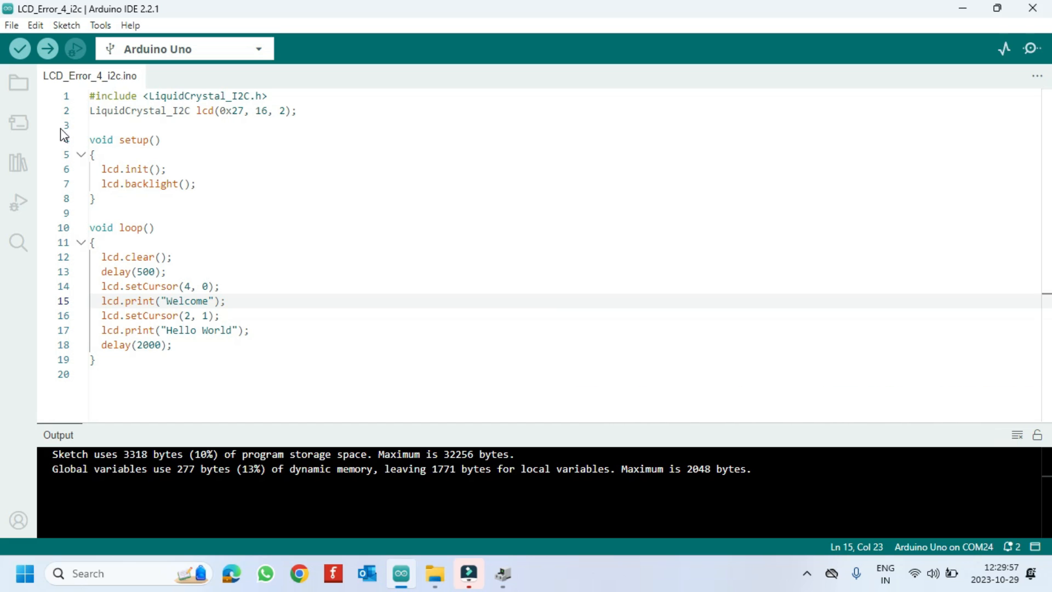
left_click(11, 25)
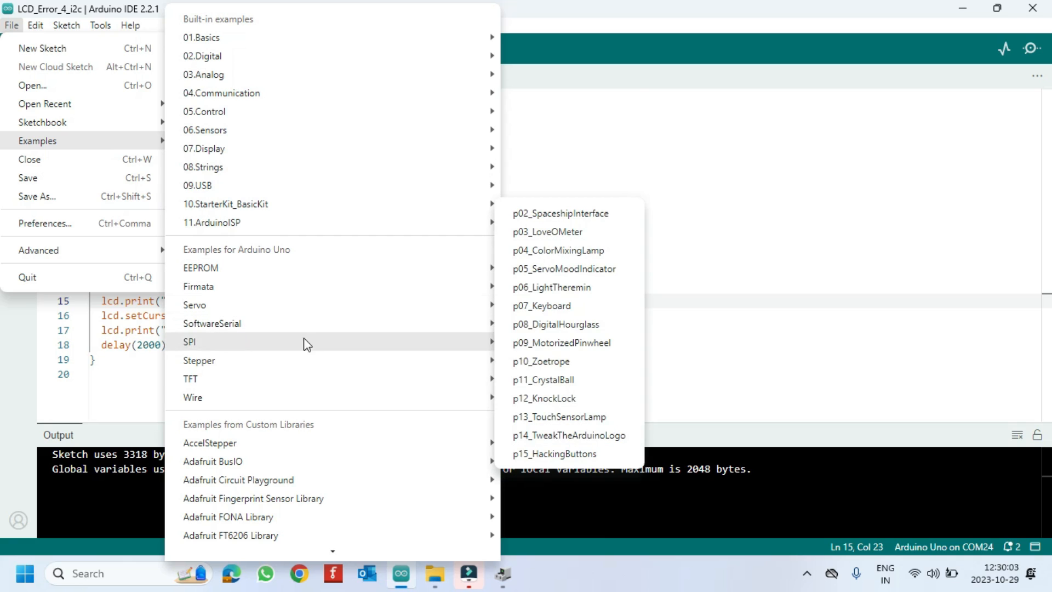
mouse_move(193, 397)
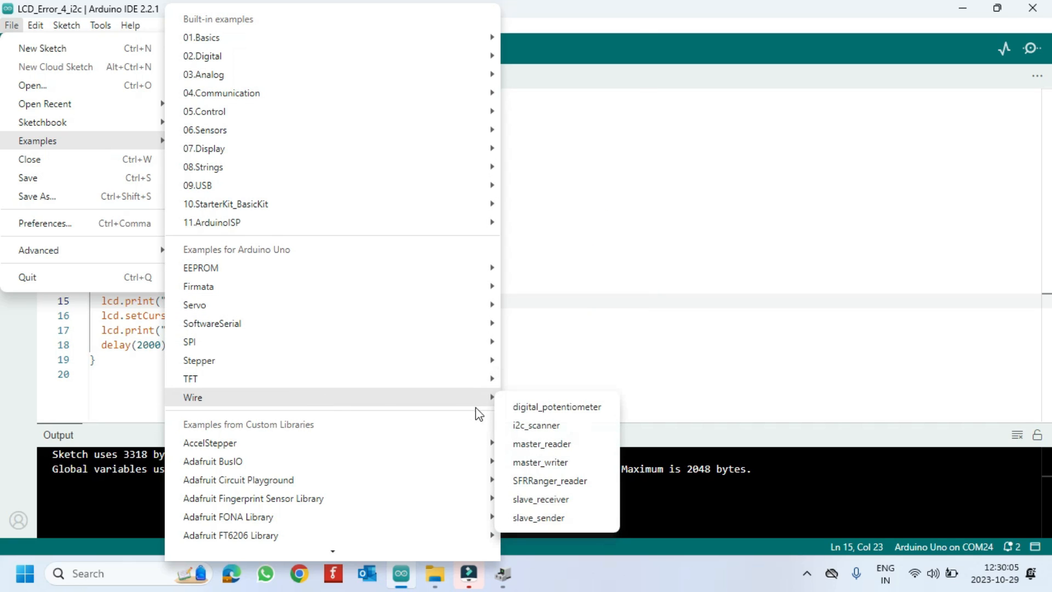
mouse_move(536, 425)
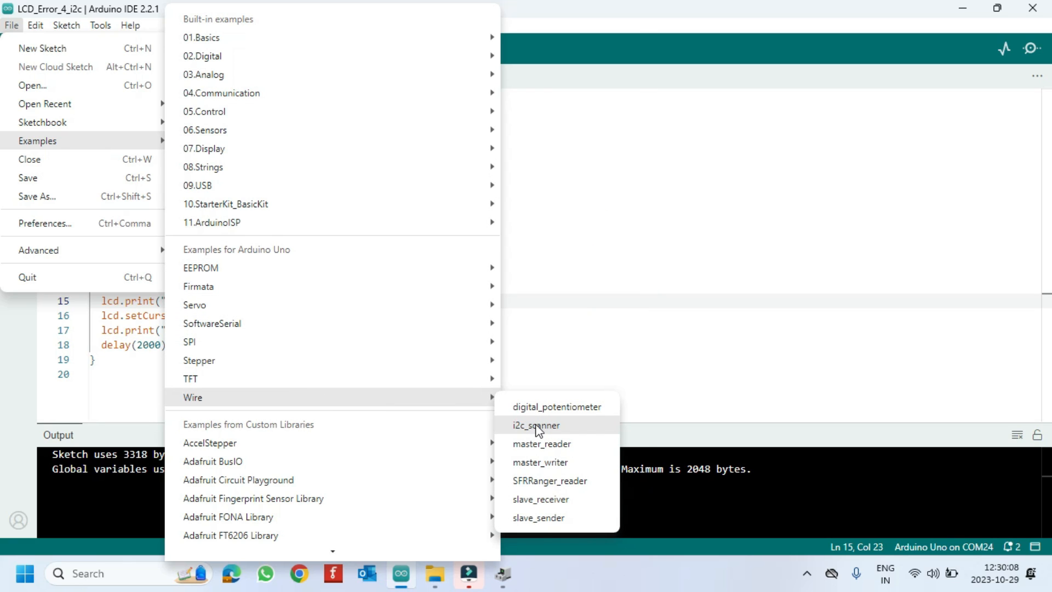
Step: Load the Wire i2c_scanner example and upload it to the Arduino Uno
left_click(535, 425)
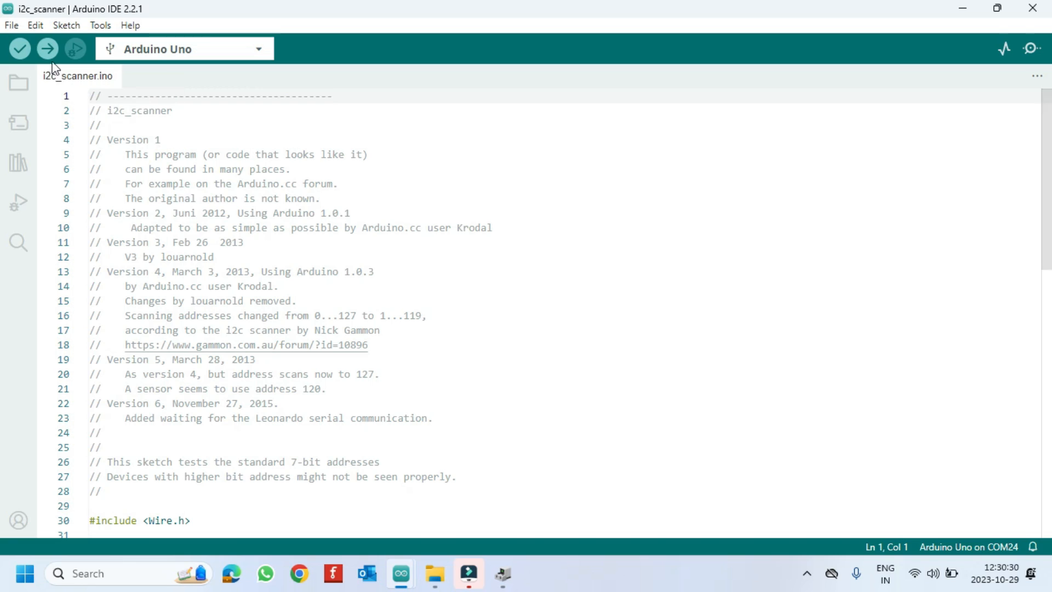
left_click(46, 49)
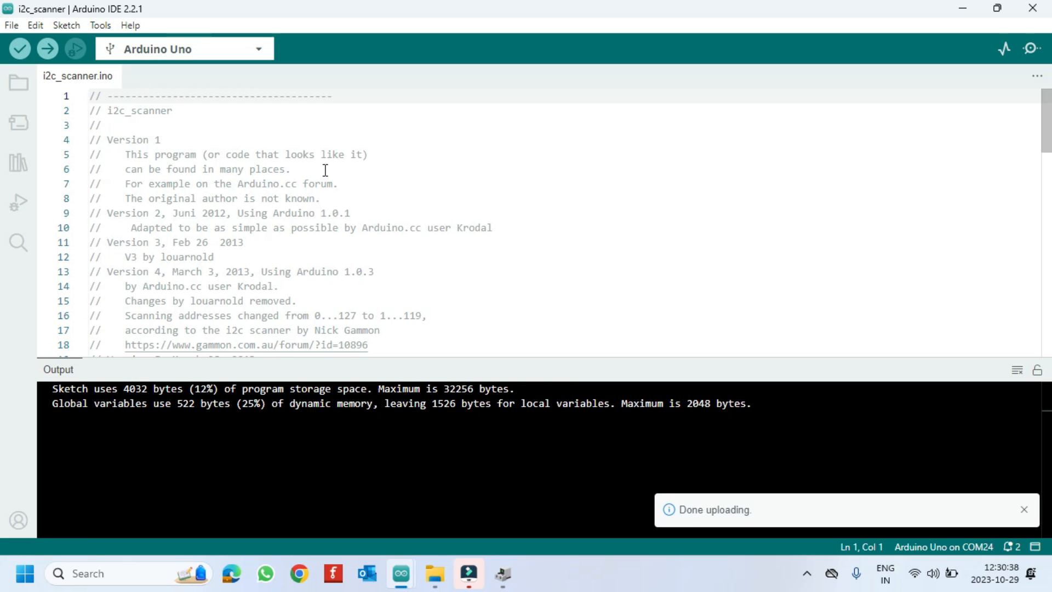
mouse_move(1034, 48)
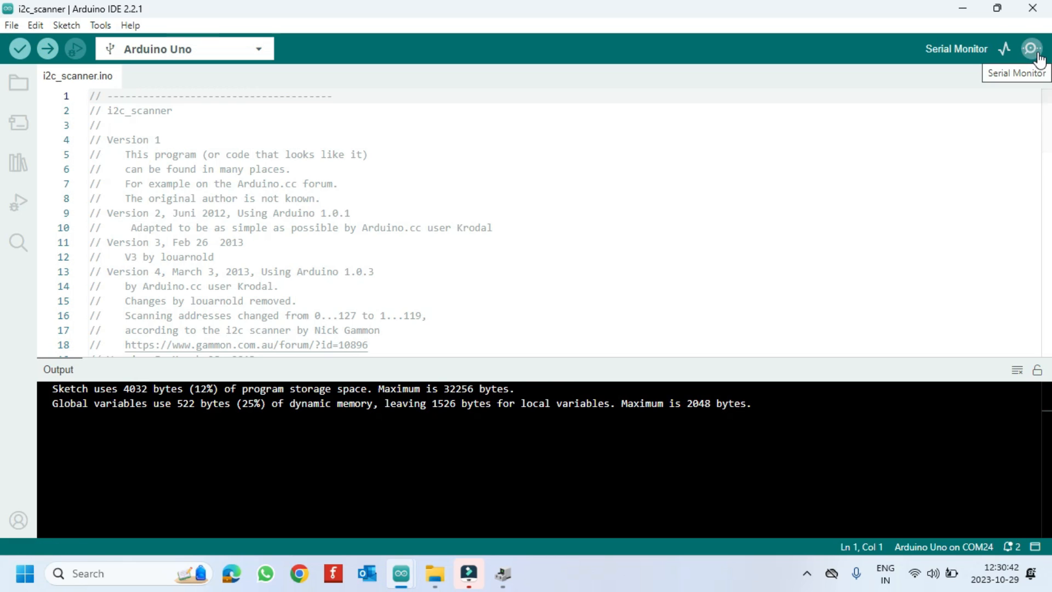
Step: View the Serial Monitor at 9600 baud showing an I2C device found at 0x3F
left_click(1032, 48)
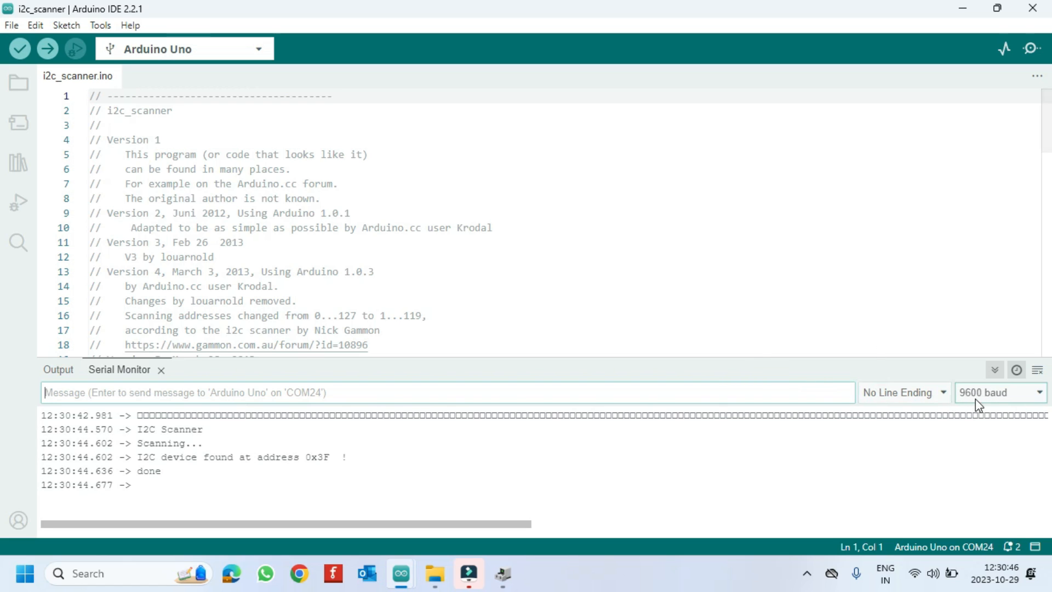
left_click(343, 457)
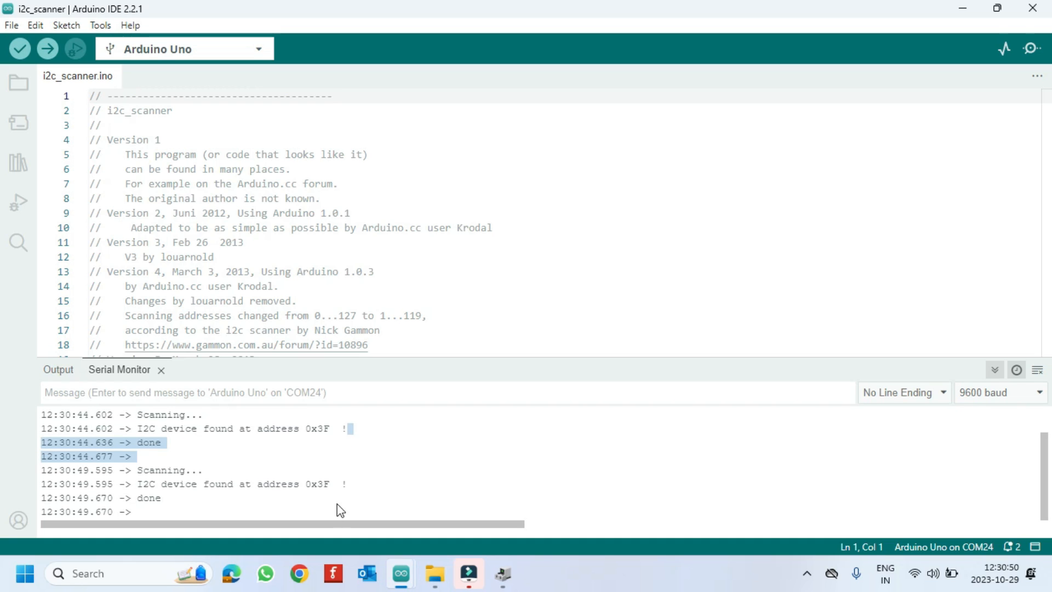
mouse_move(468, 574)
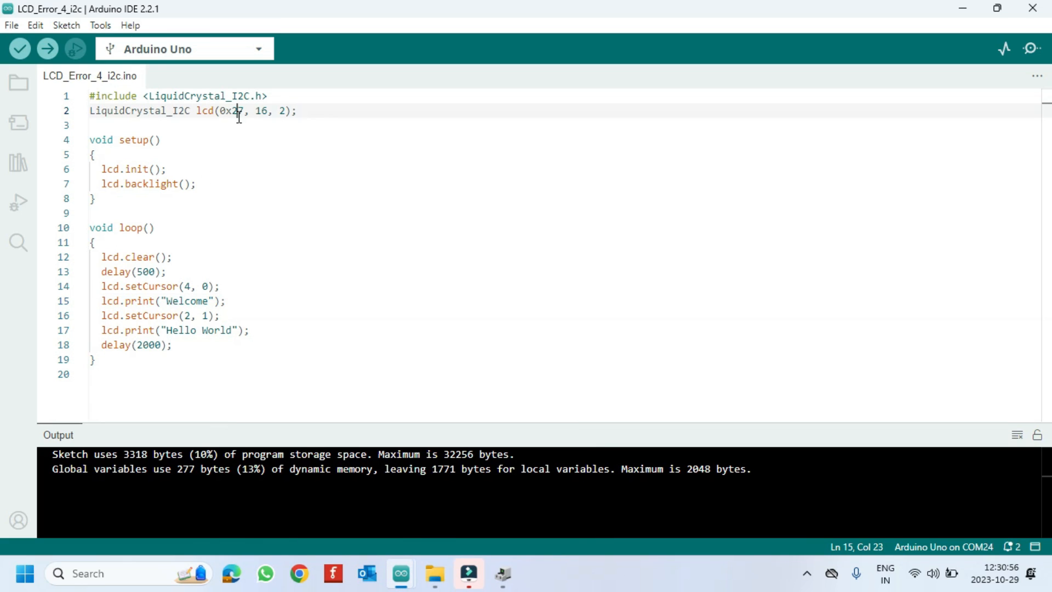
Step: Replace LCD address 0x27 with 0x3F on line 2 and upload the sketch
key("Backspace")
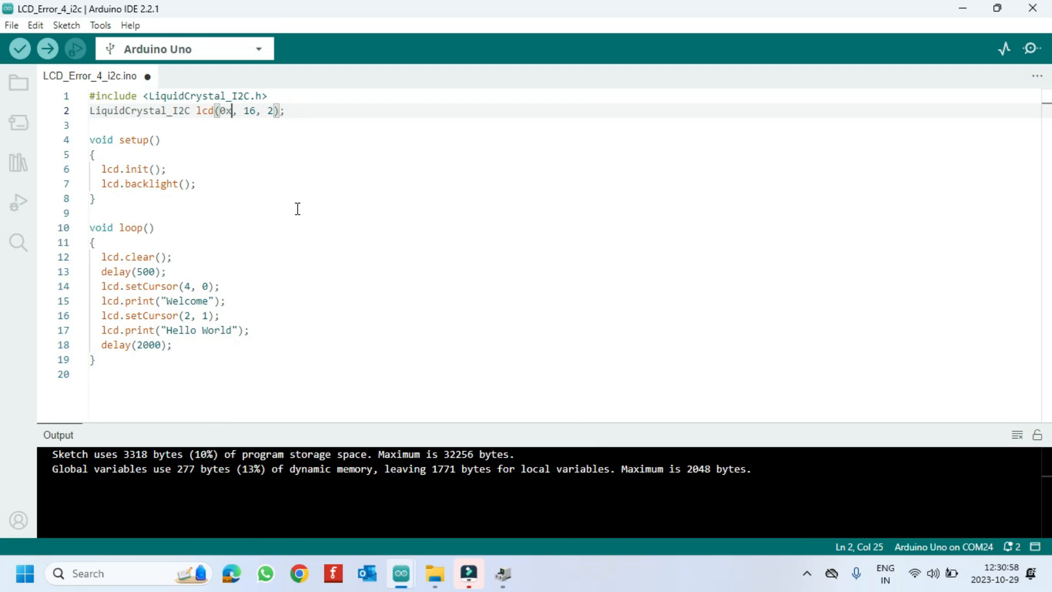
type("3F")
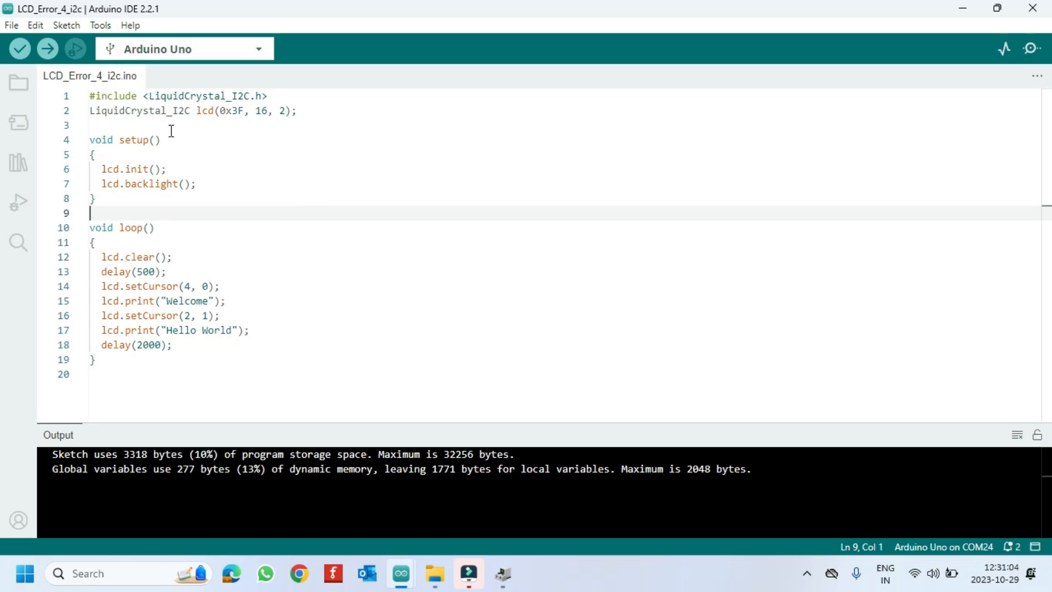
mouse_move(47, 48)
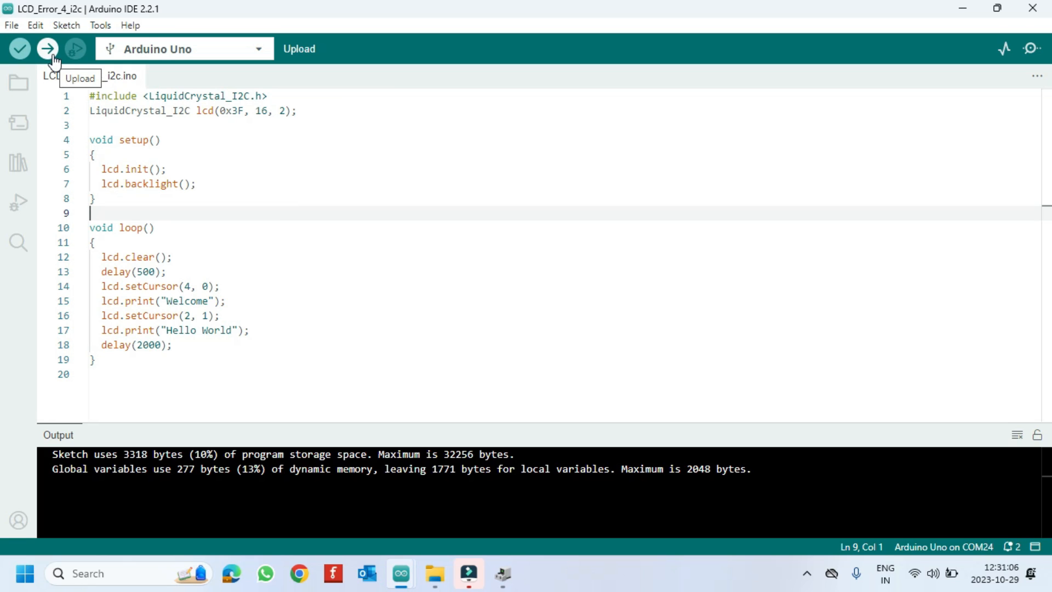
left_click(47, 49)
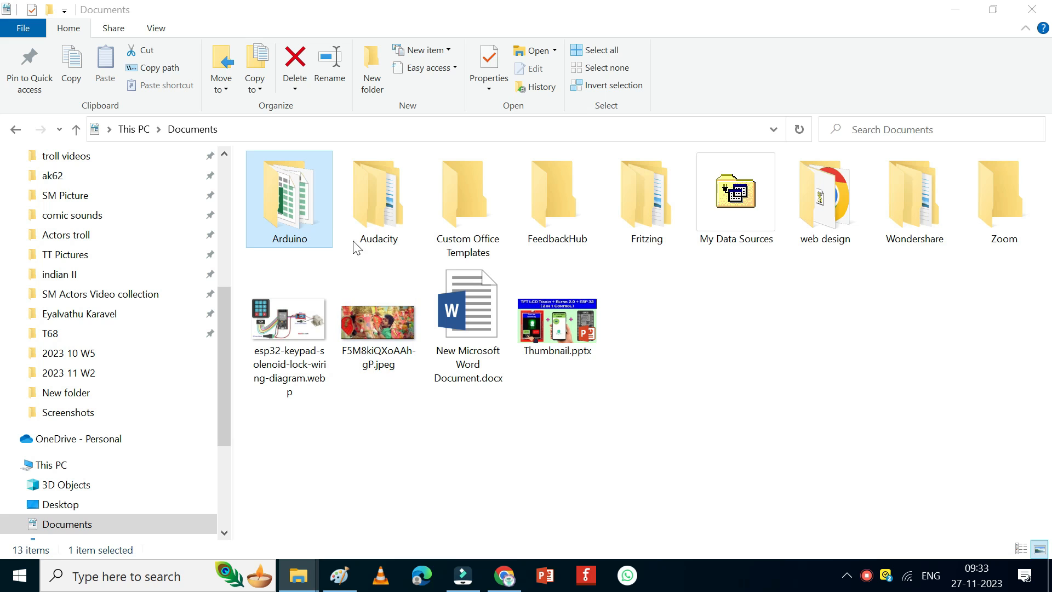
Step: Go into Arduino > libraries, select all 98 folders and bring up their Delete action
double_click(288, 195)
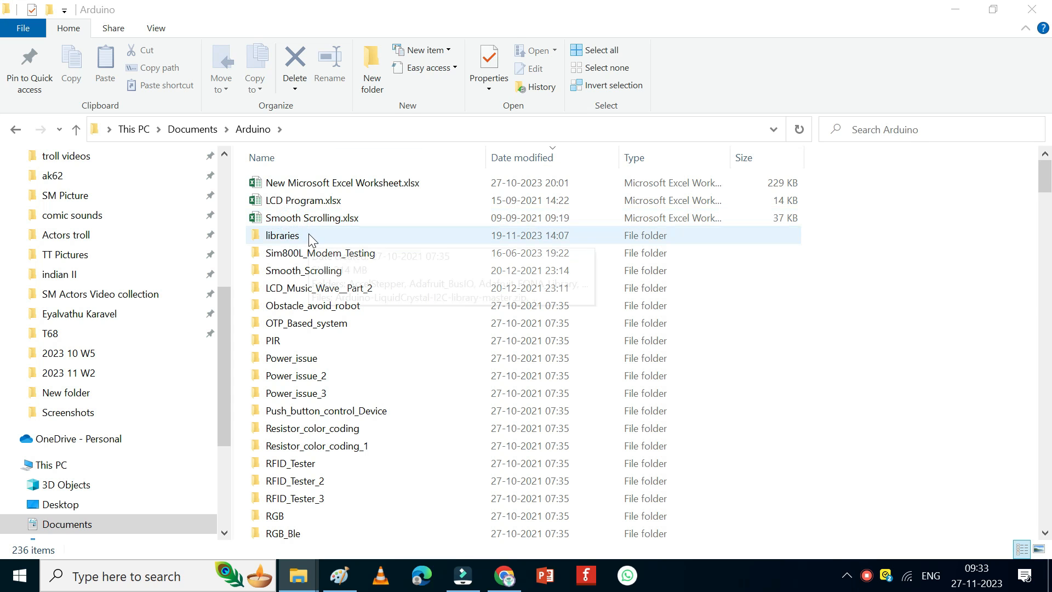
double_click(282, 235)
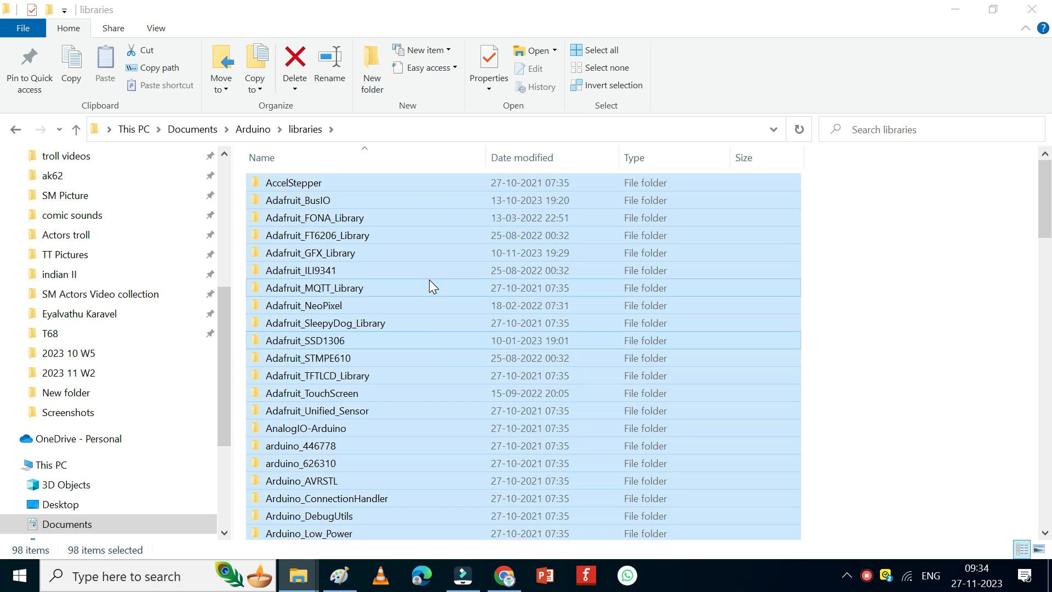
right_click(429, 286)
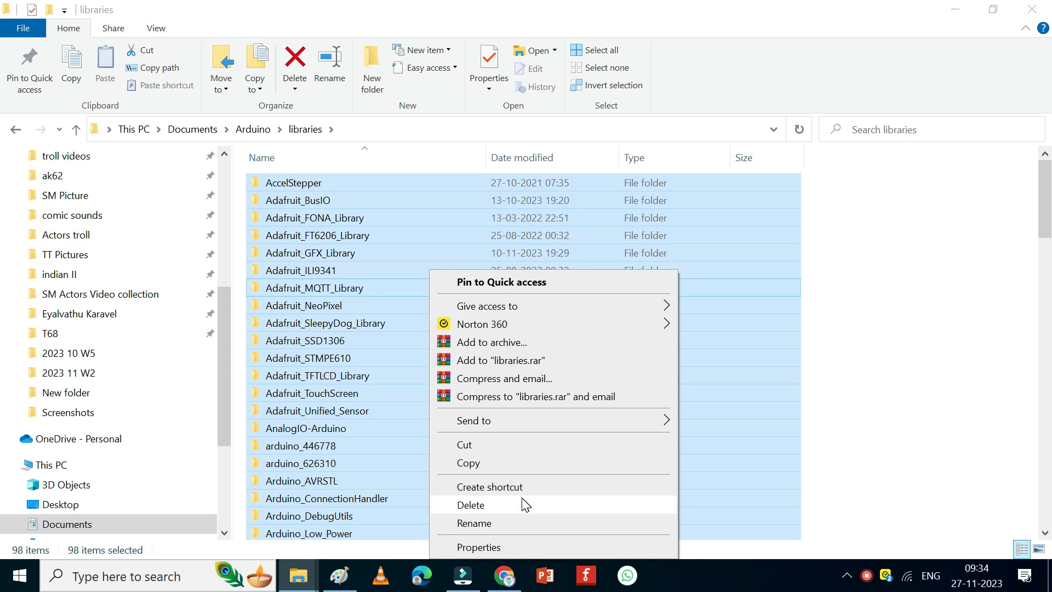